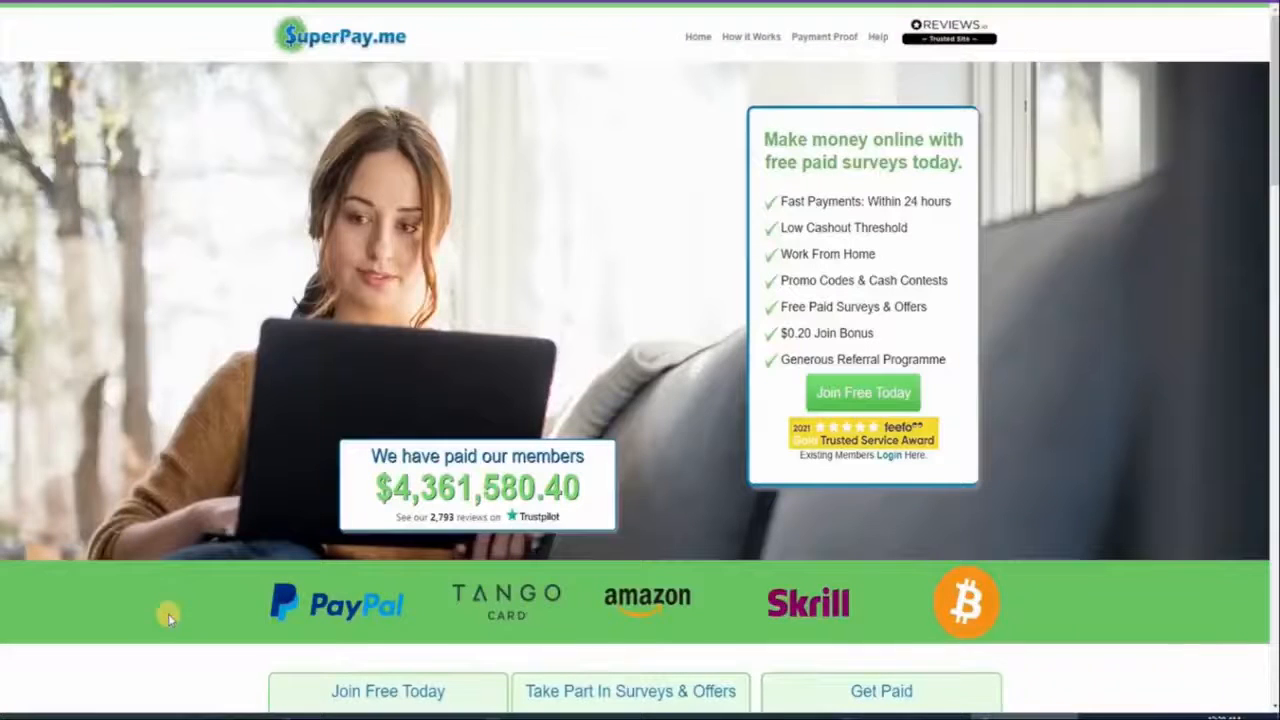
{"action": "mouse_move", "coordinate": [420, 192]}
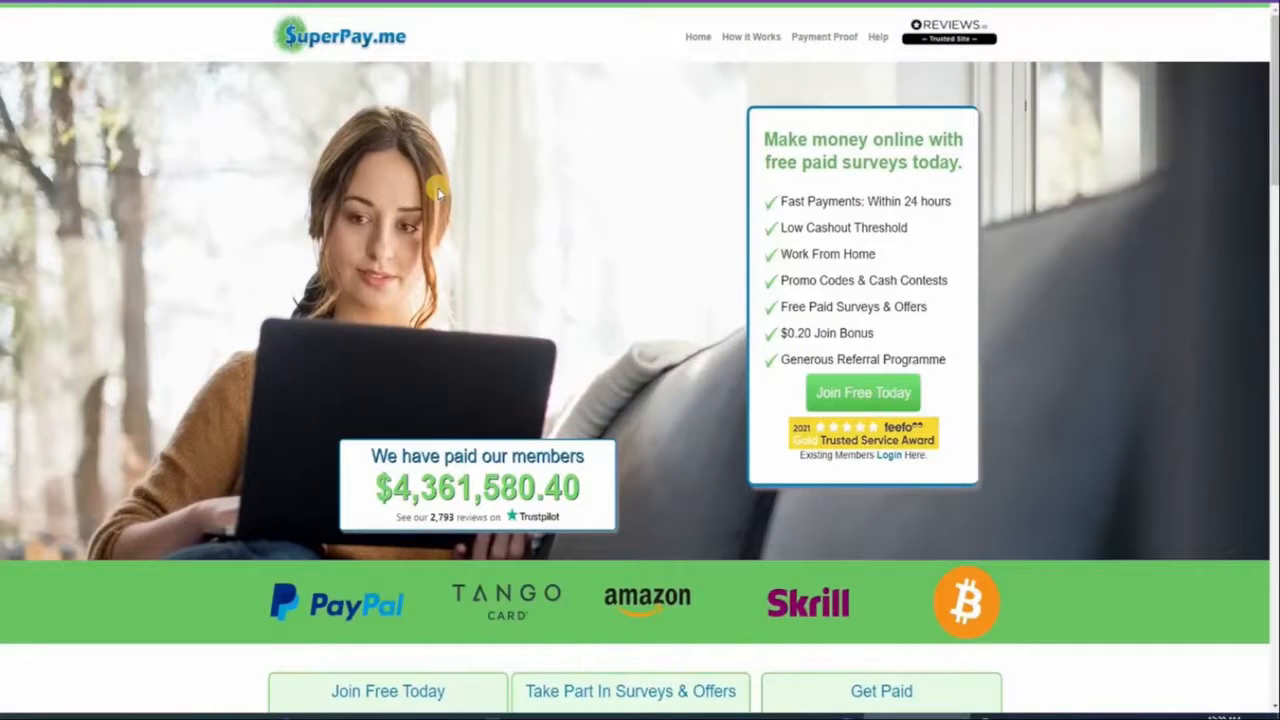
{"action": "mouse_move", "coordinate": [770, 204]}
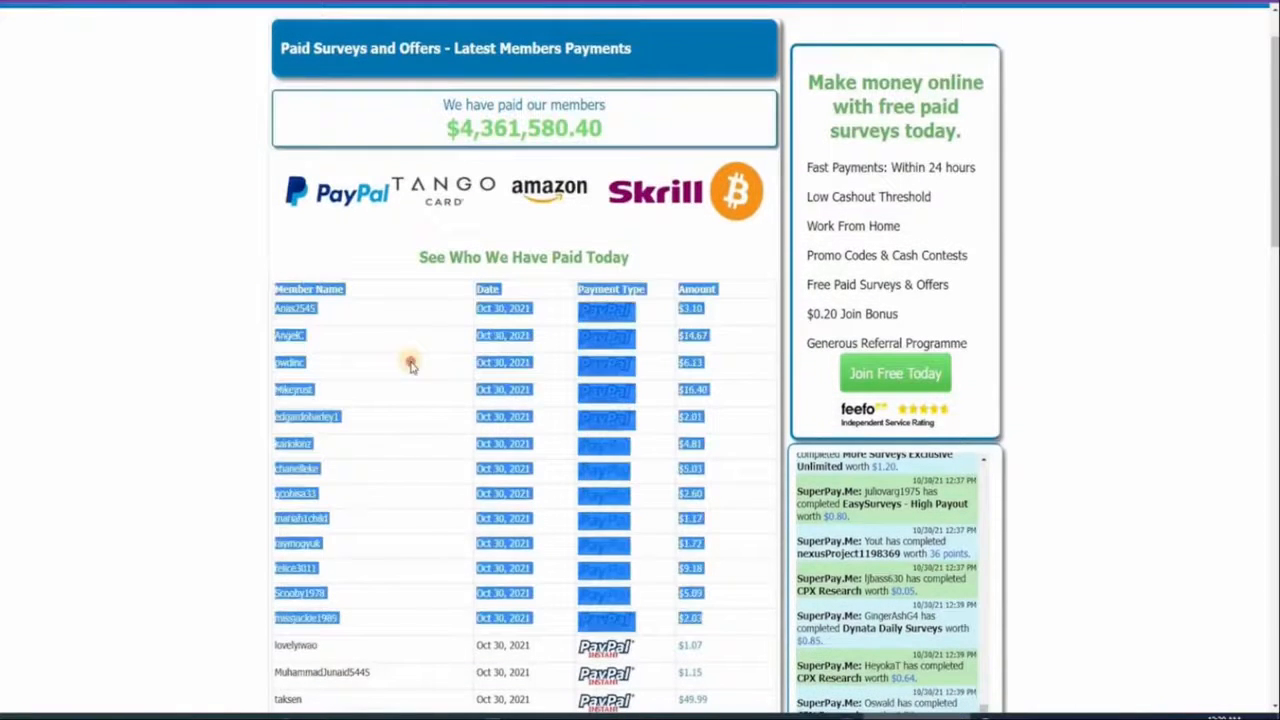
Scroll down the 'See Who We Have Paid Today' payments table to reach its next page of payouts.
{"action": "scroll", "scroll_direction": "down", "scroll_amount": 3}
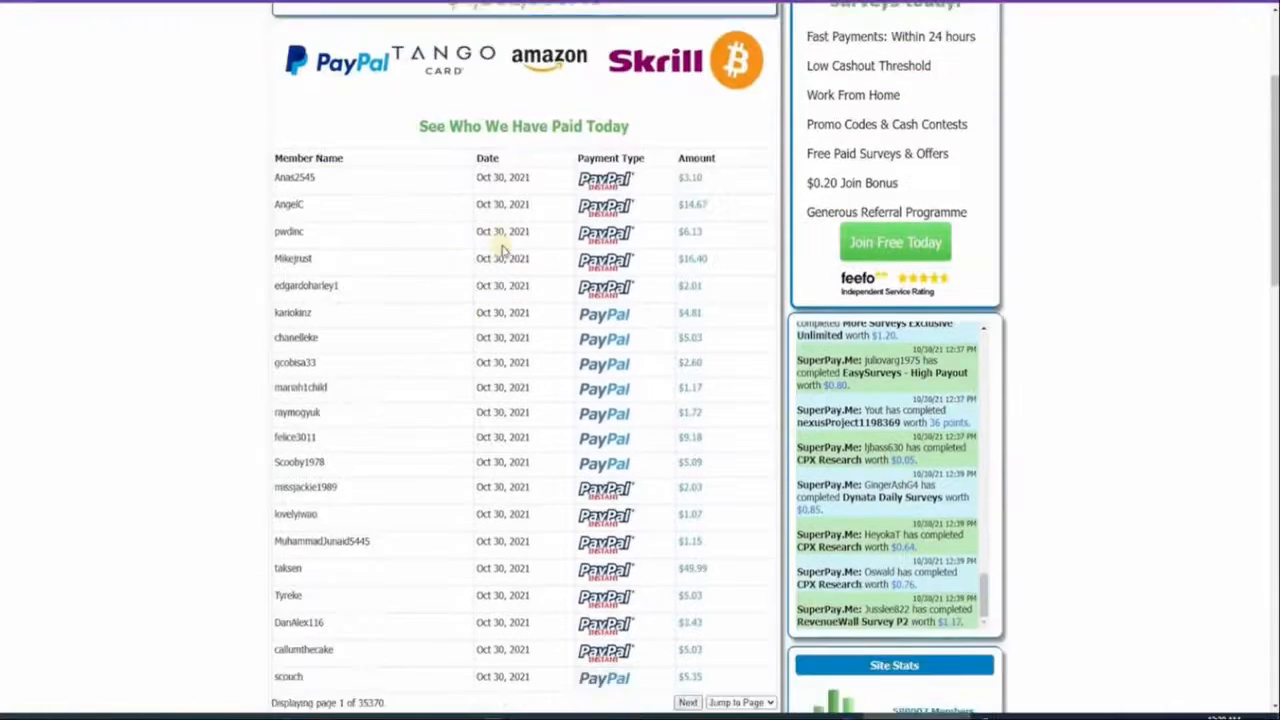
{"action": "scroll", "scroll_direction": "down", "scroll_amount": 3}
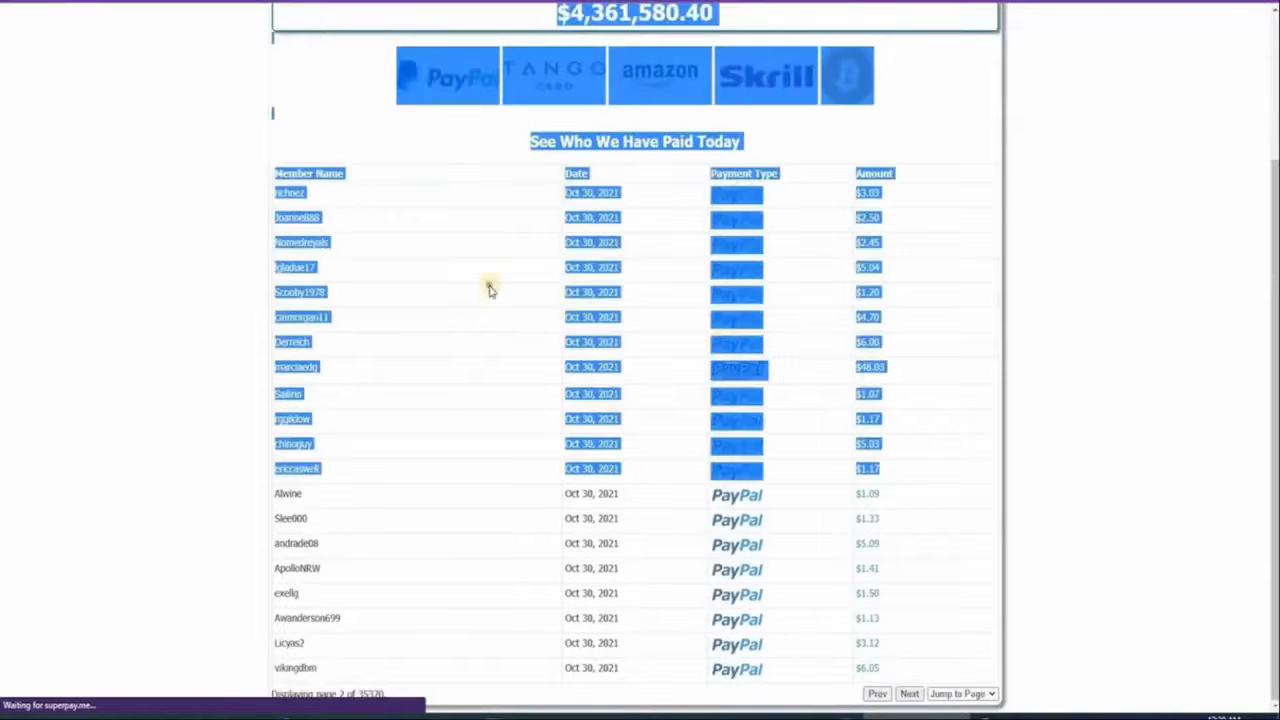
{"action": "scroll", "scroll_direction": "down", "scroll_amount": 3}
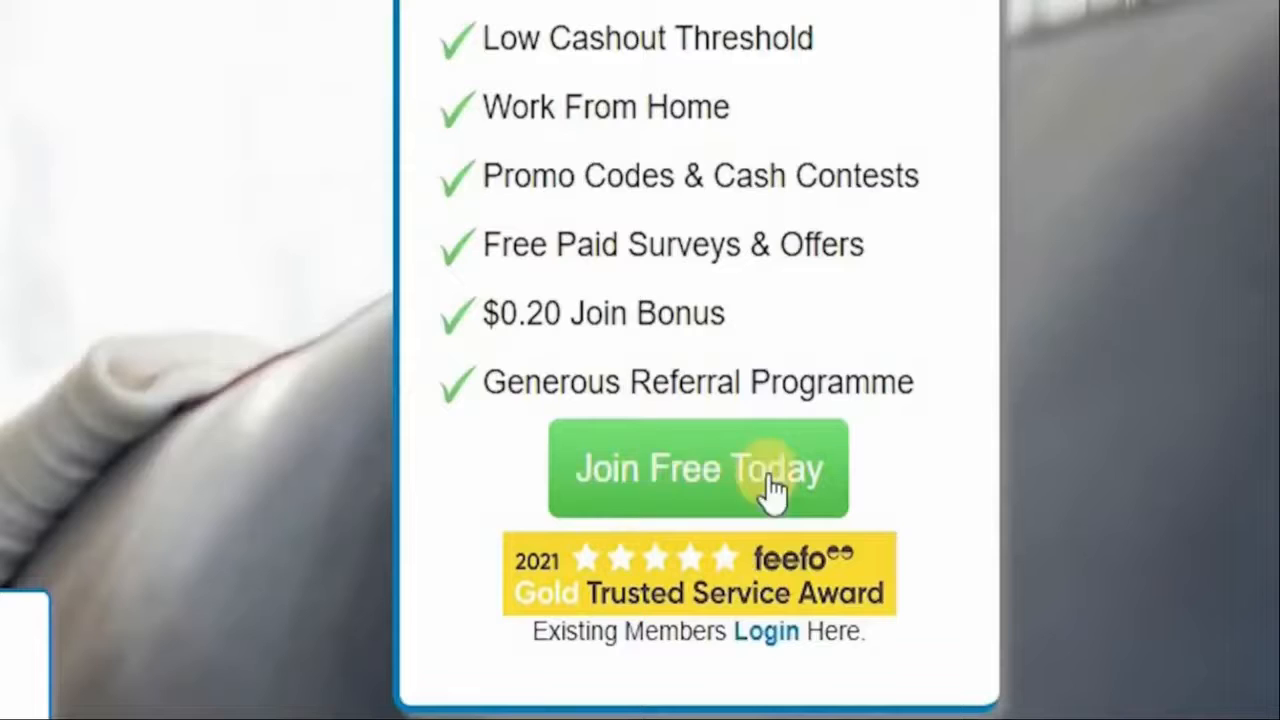
Start the 'Join Free Today' registration and scroll the blank form down to the Create Account button.
{"action": "left_click", "coordinate": [698, 468]}
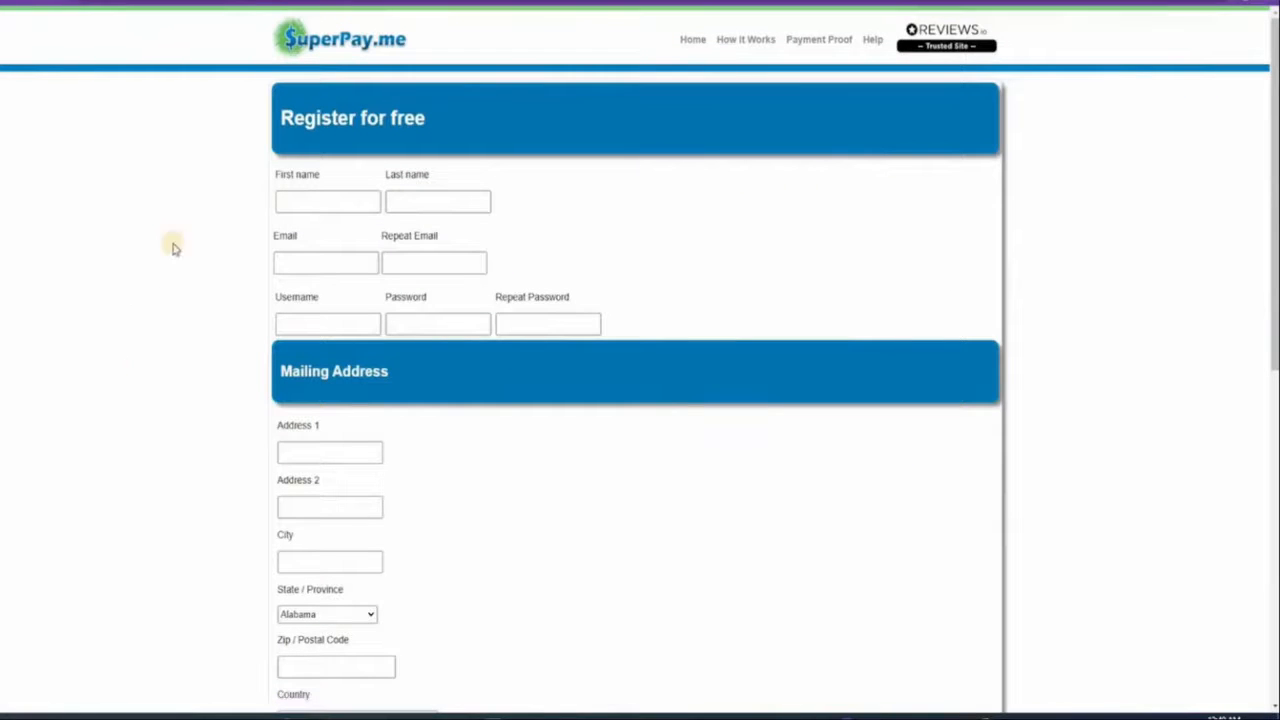
{"action": "mouse_move", "coordinate": [474, 248]}
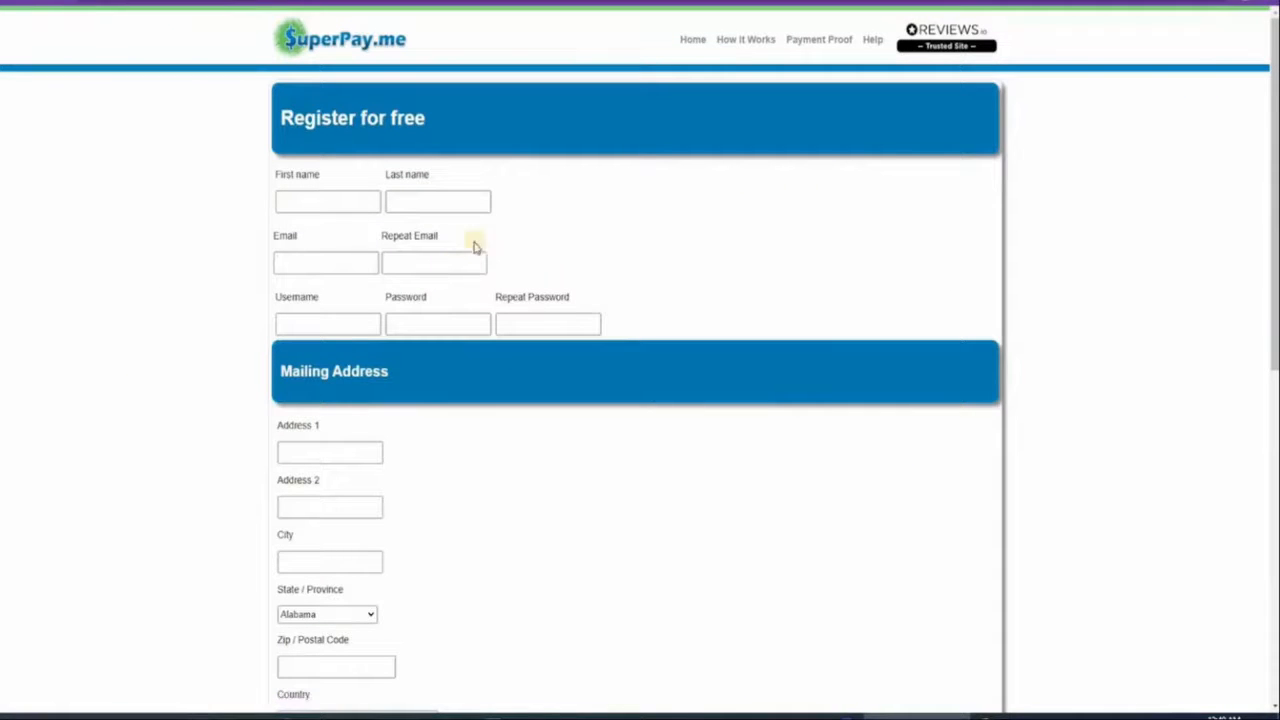
{"action": "mouse_move", "coordinate": [274, 180]}
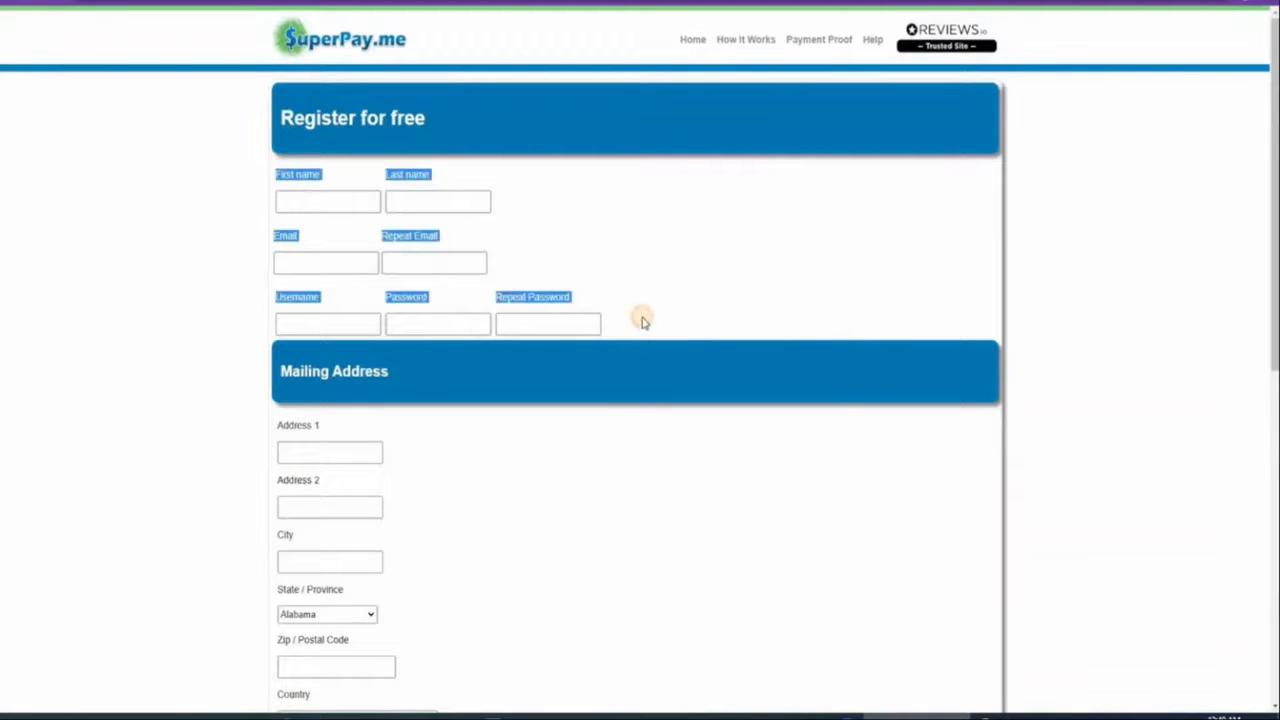
{"action": "scroll", "scroll_direction": "down", "scroll_amount": 3}
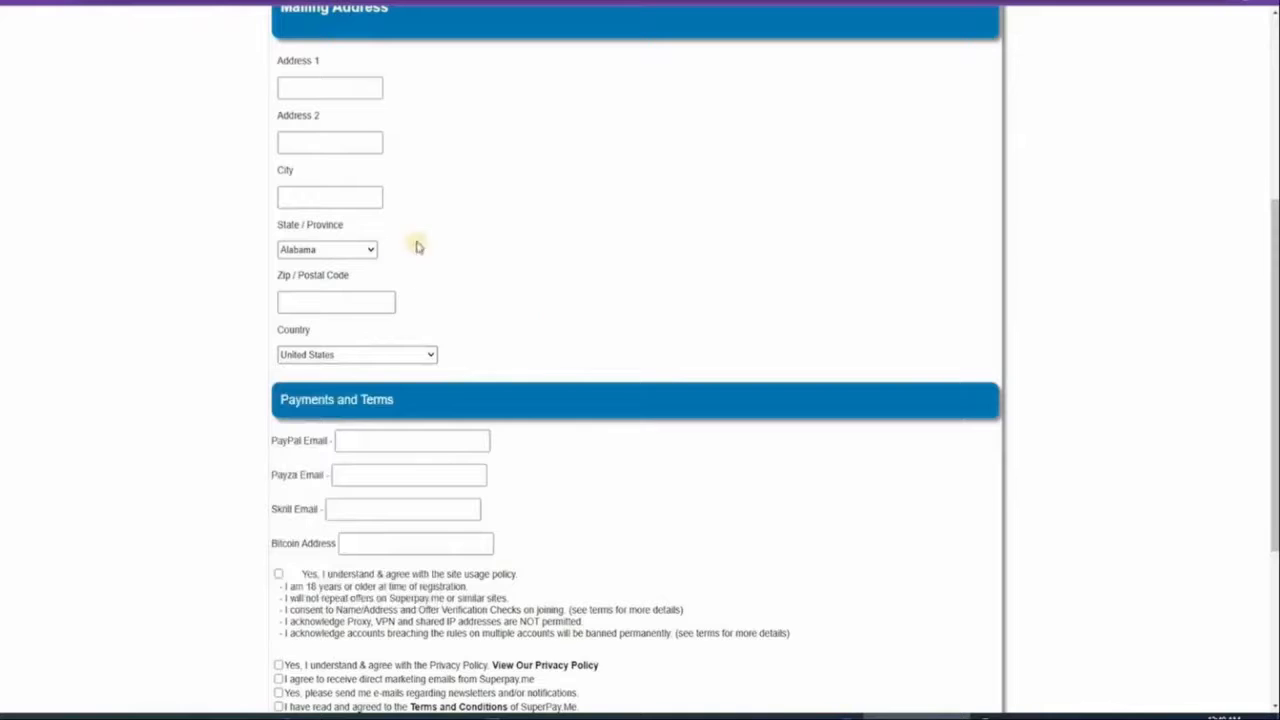
{"action": "scroll", "scroll_direction": "down", "scroll_amount": 3}
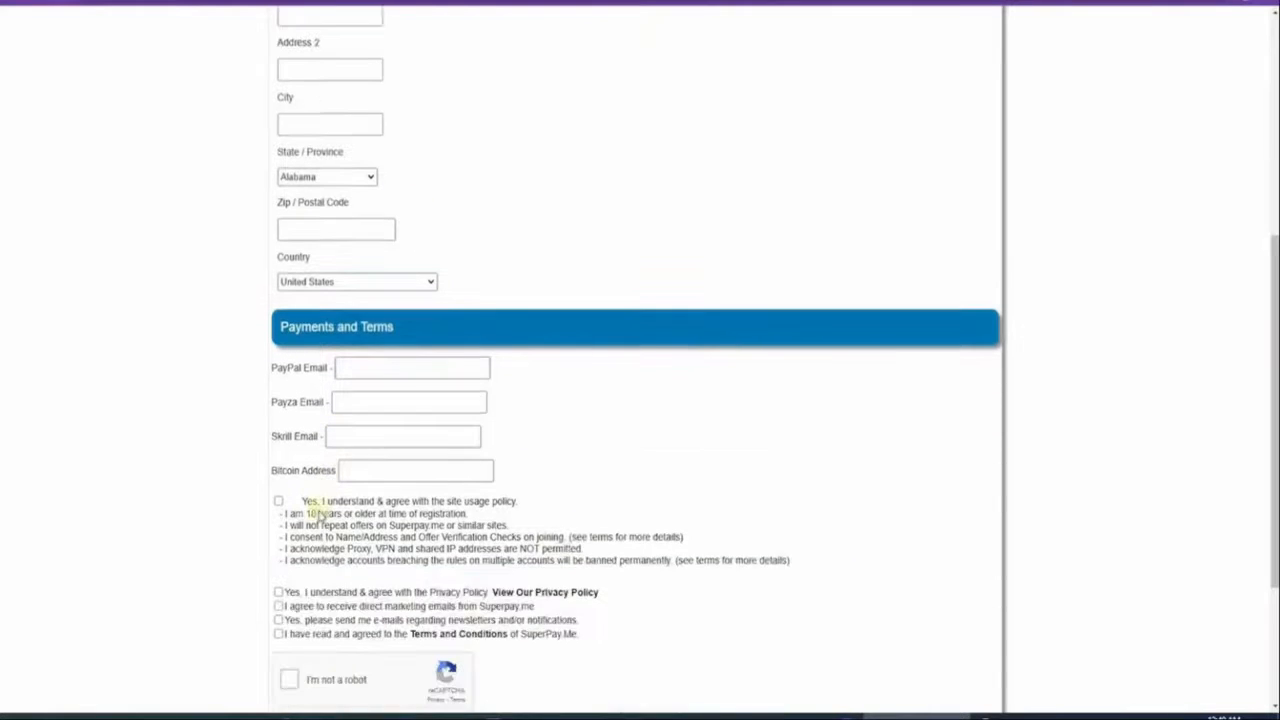
{"action": "scroll", "scroll_direction": "down", "scroll_amount": 3}
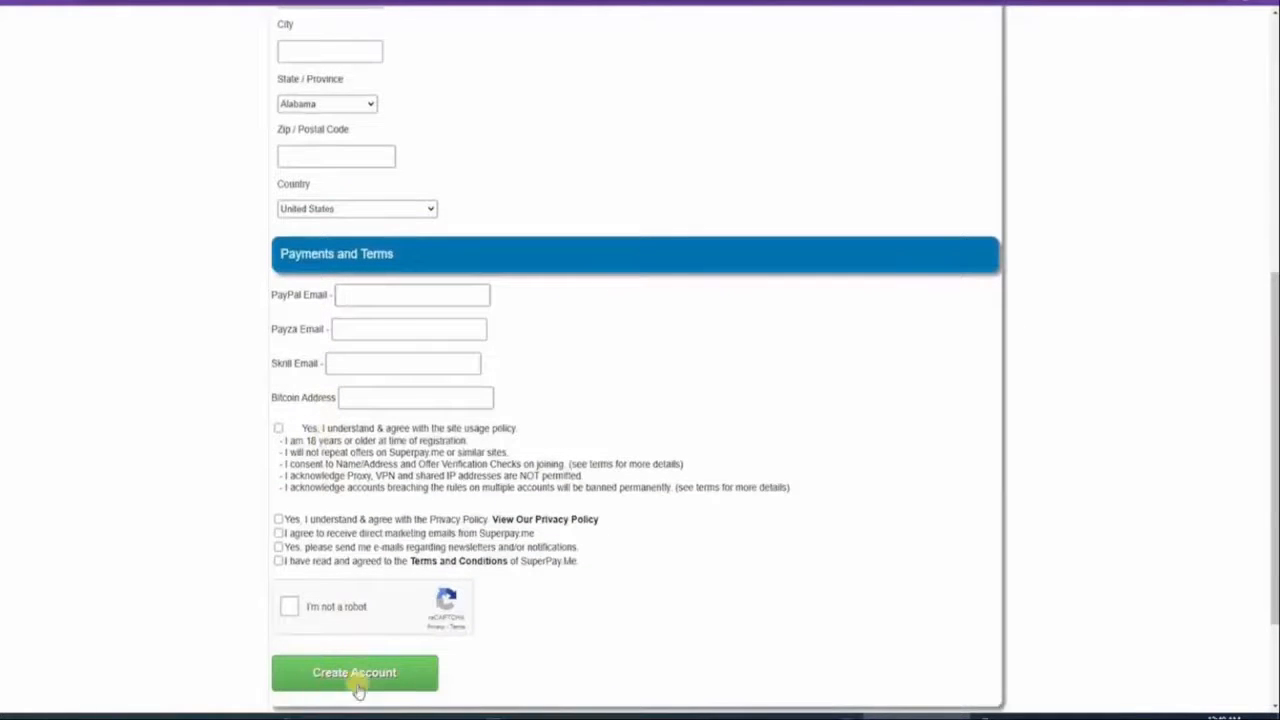
{"action": "mouse_move", "coordinate": [412, 678]}
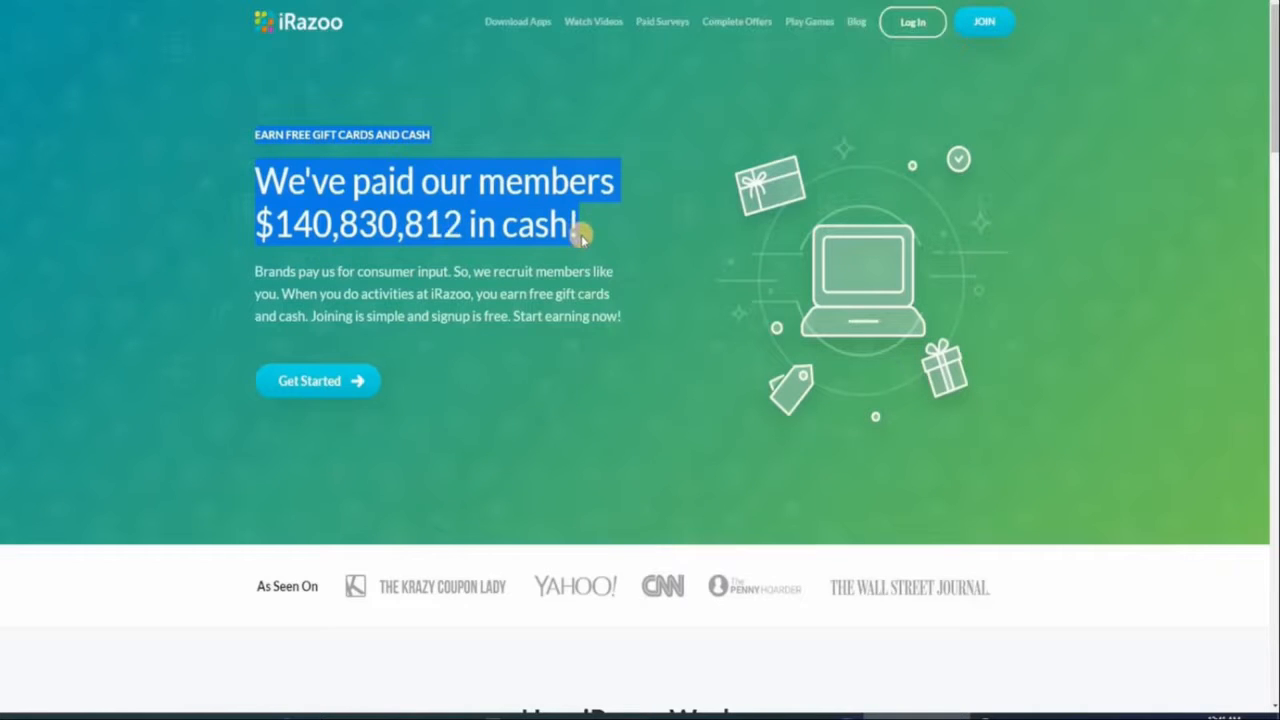
{"action": "mouse_move", "coordinate": [644, 400]}
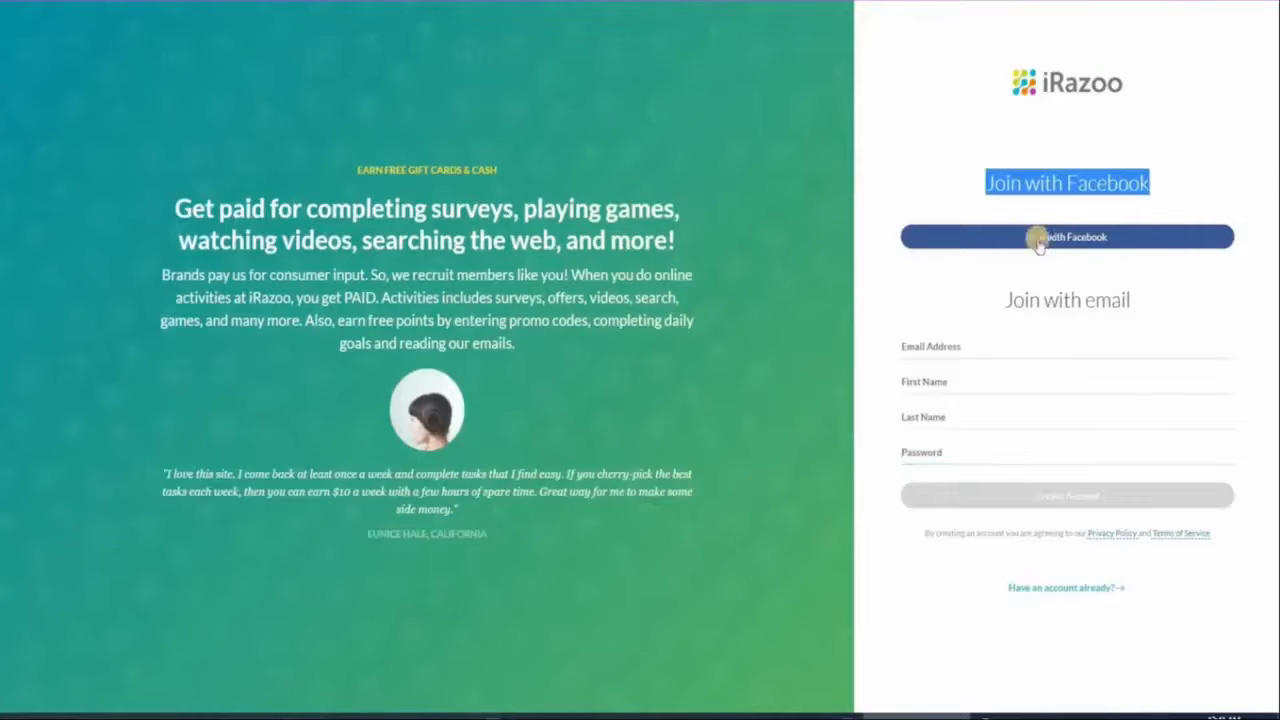
{"action": "mouse_move", "coordinate": [194, 352]}
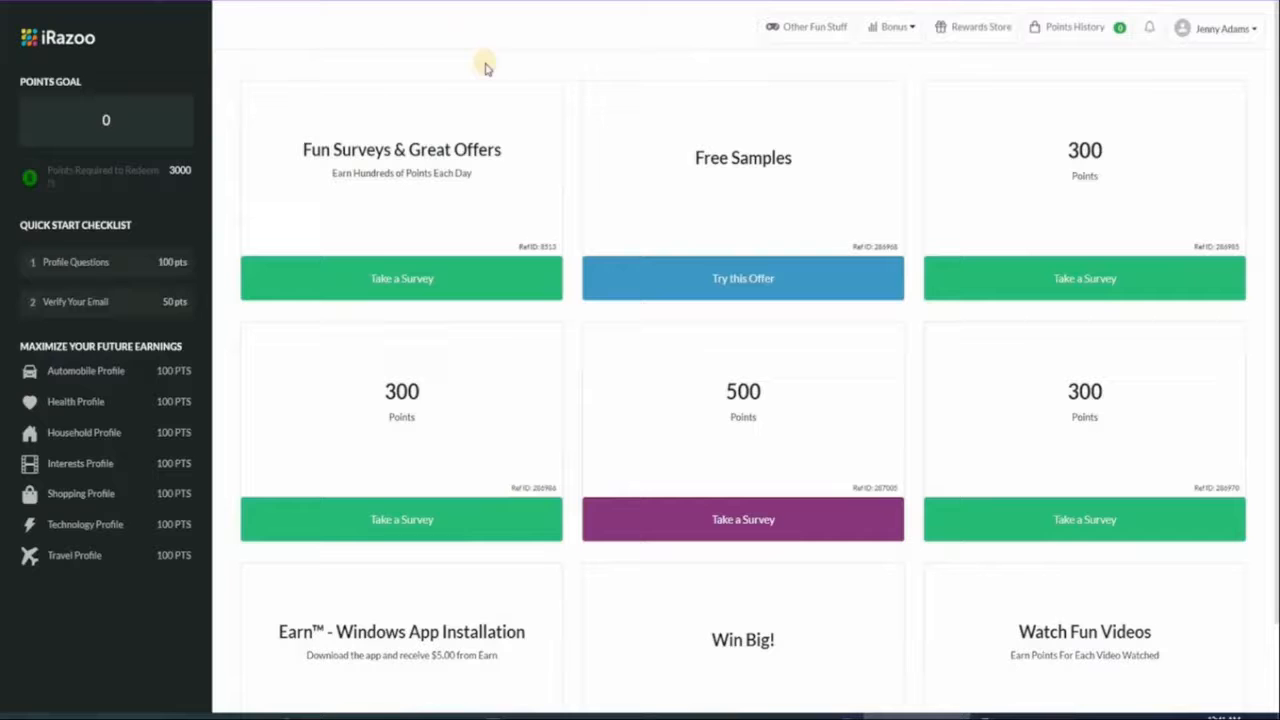
{"action": "mouse_move", "coordinate": [400, 304]}
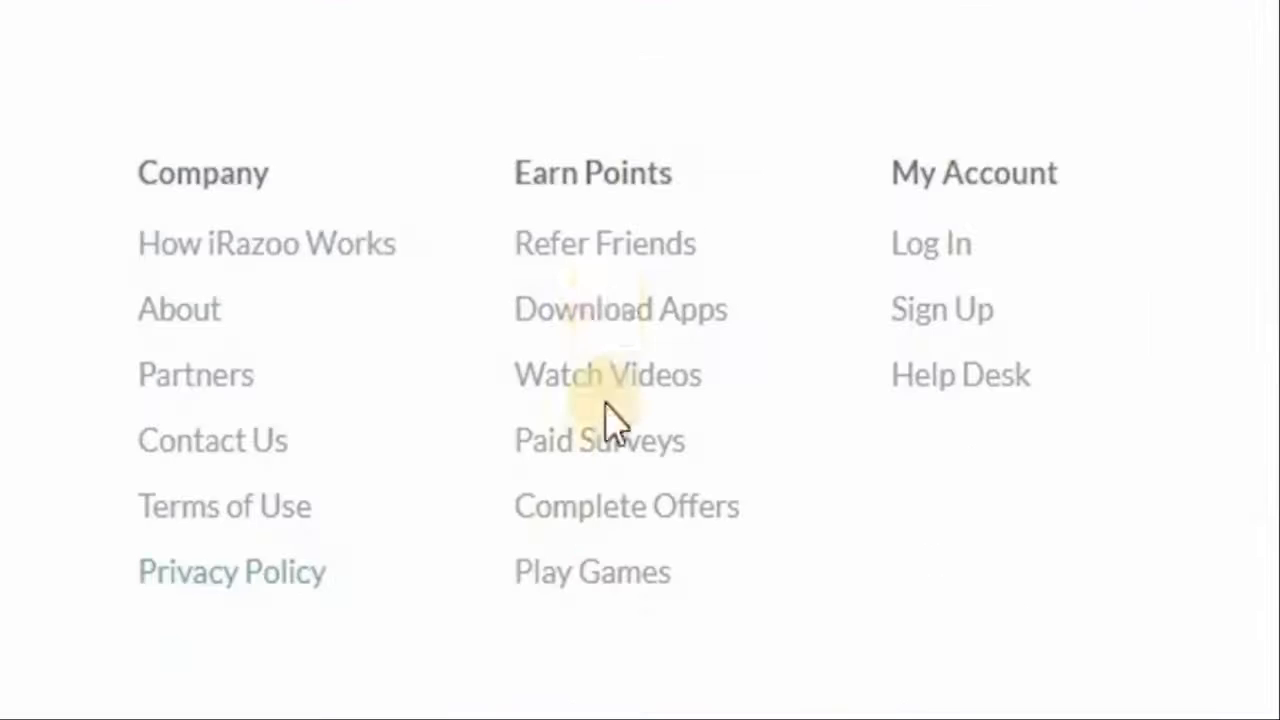
{"action": "mouse_move", "coordinate": [628, 258]}
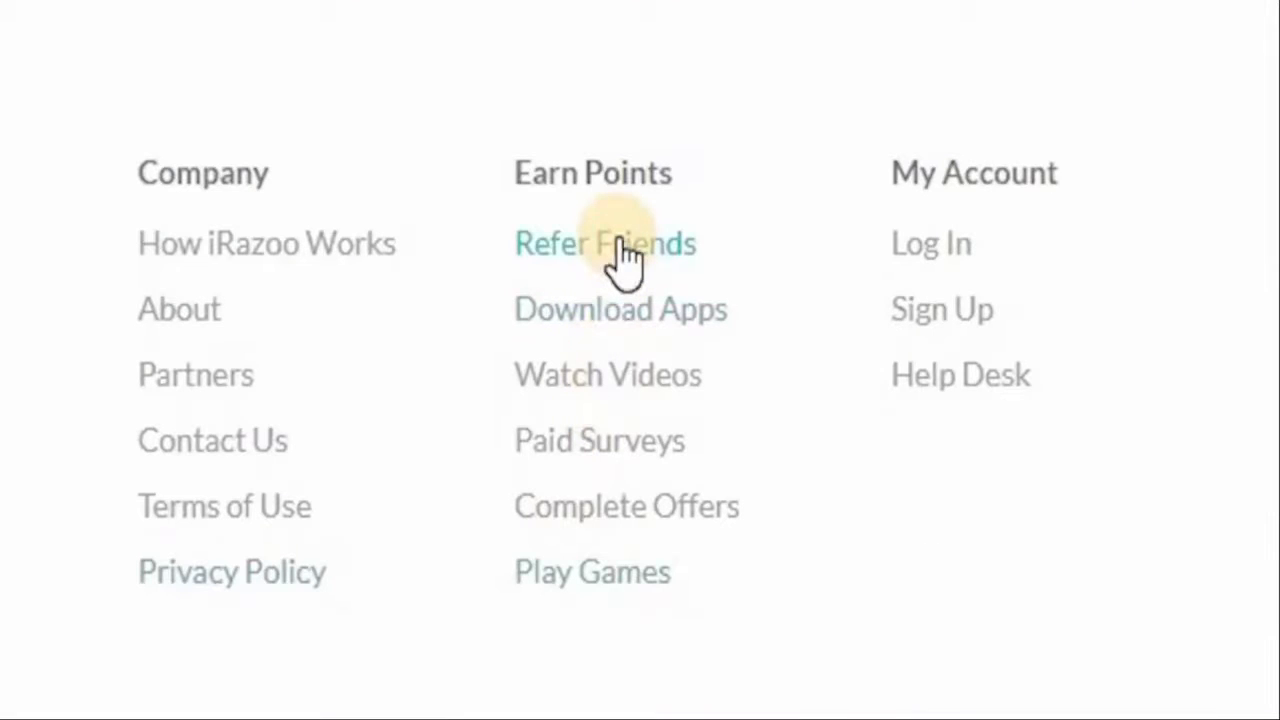
Go to iRazoo's Refer Friends page and highlight the 500-point invitation bonus sentence.
{"action": "left_click", "coordinate": [604, 244]}
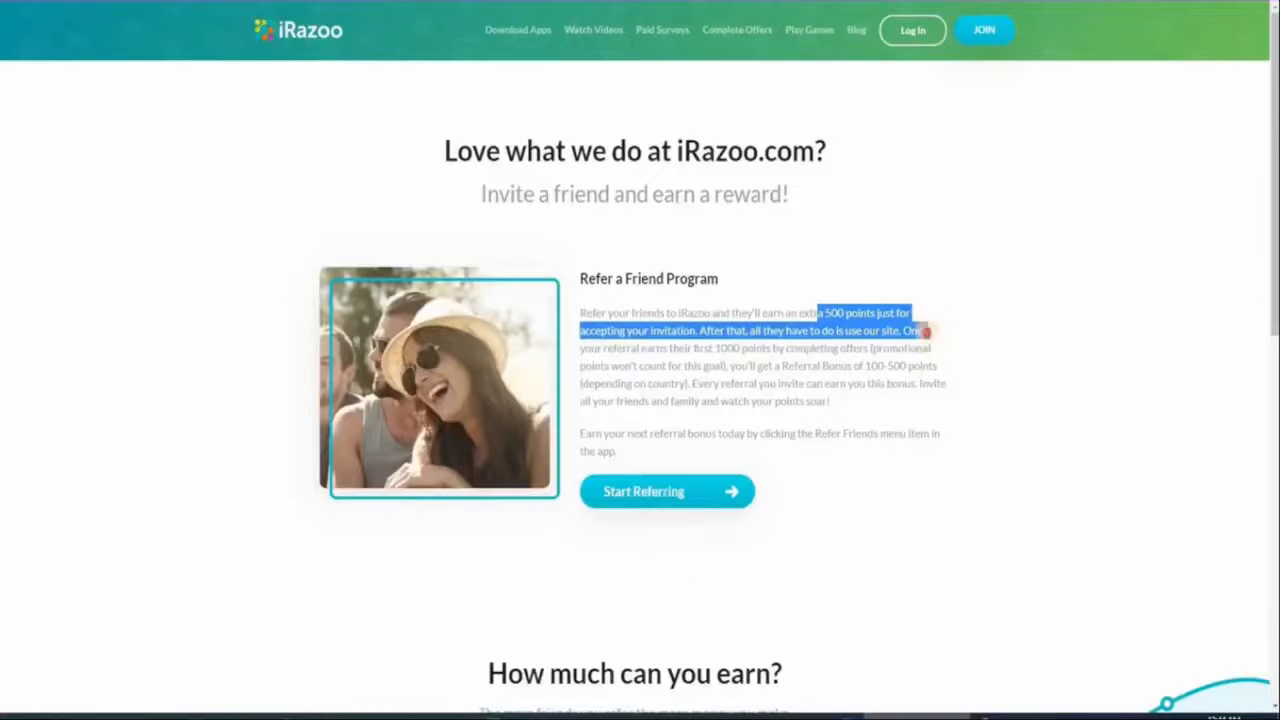
{"action": "left_click_drag", "start_coordinate": [912, 312], "coordinate": [936, 364]}
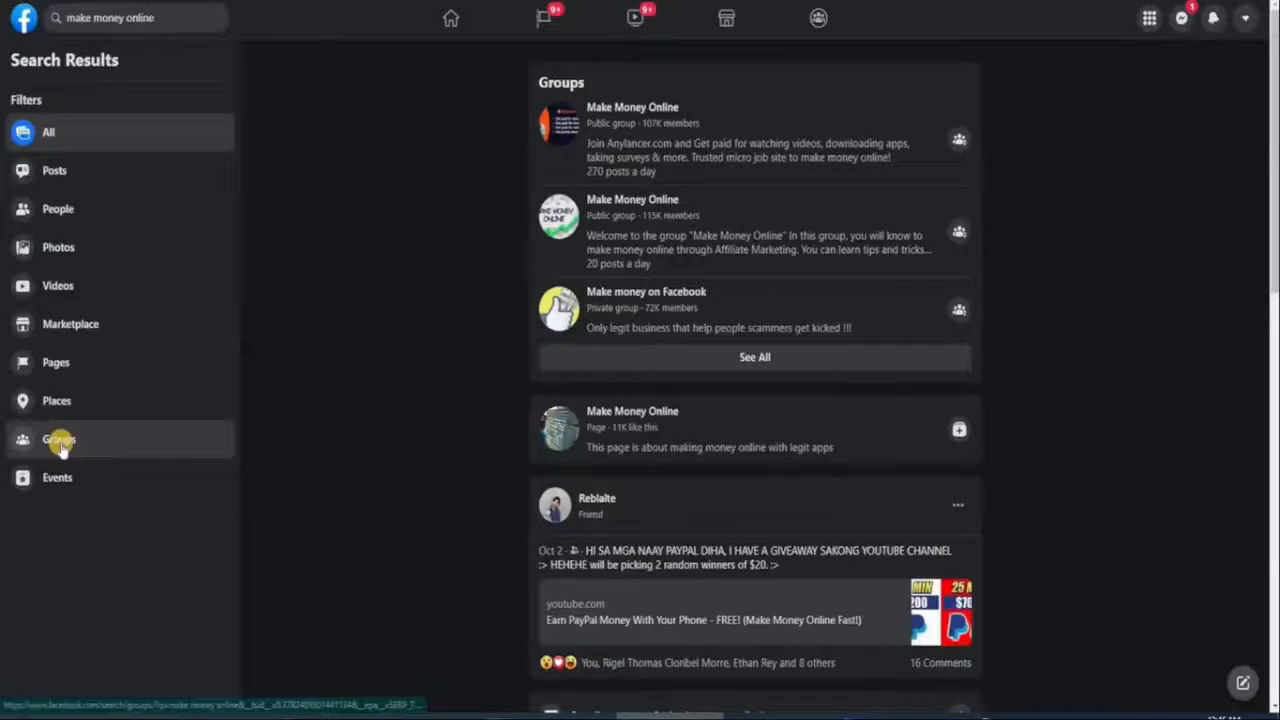
Filter the 'make money online' search results to public groups only.
{"action": "left_click", "coordinate": [58, 440]}
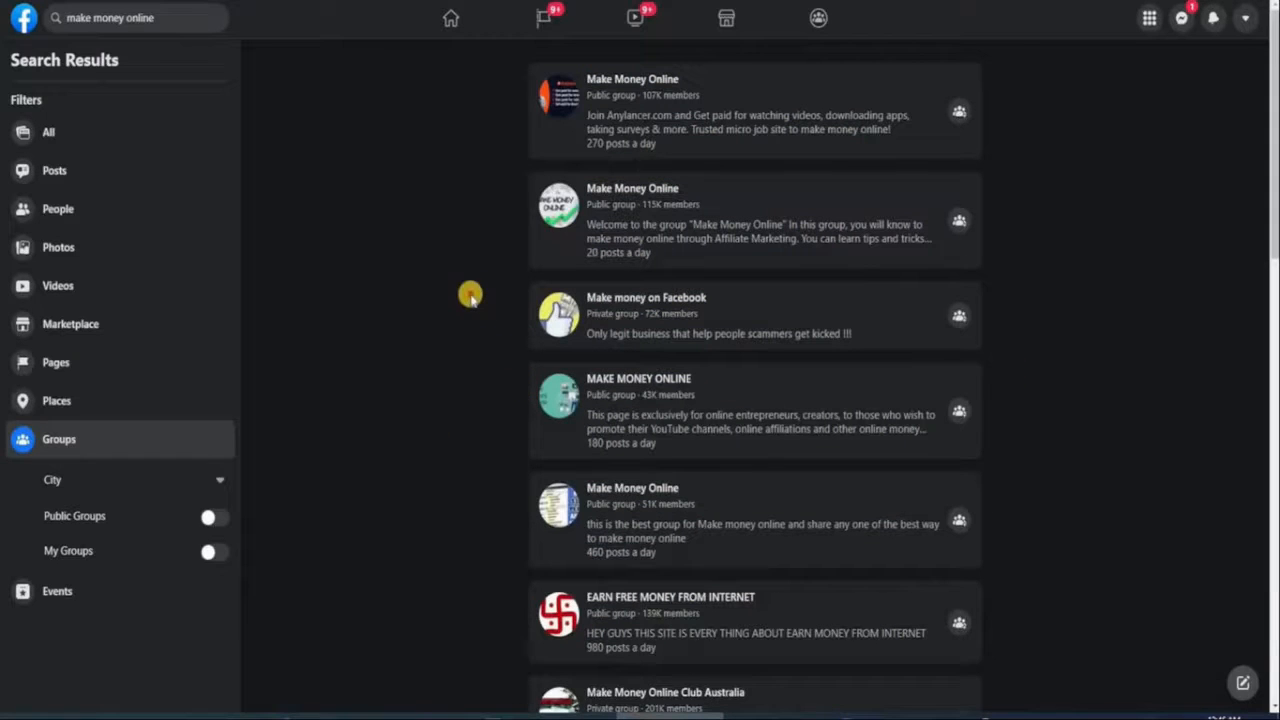
{"action": "mouse_move", "coordinate": [456, 300]}
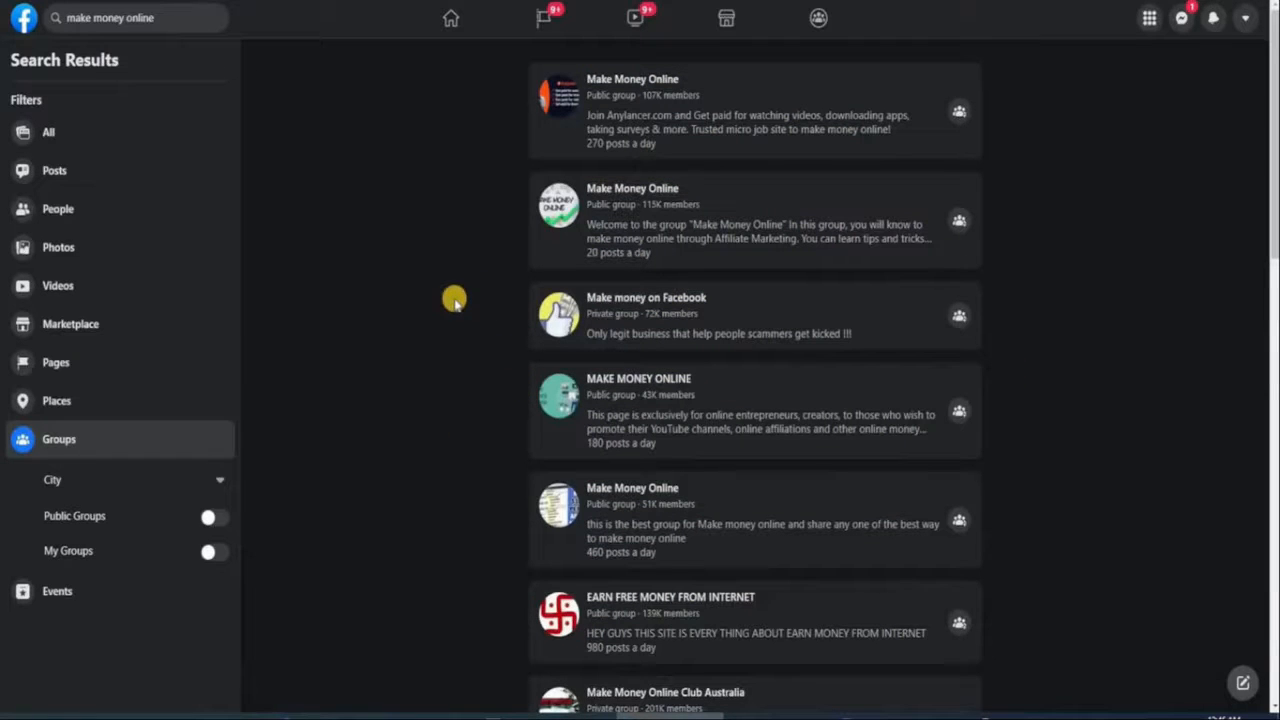
{"action": "mouse_move", "coordinate": [284, 530]}
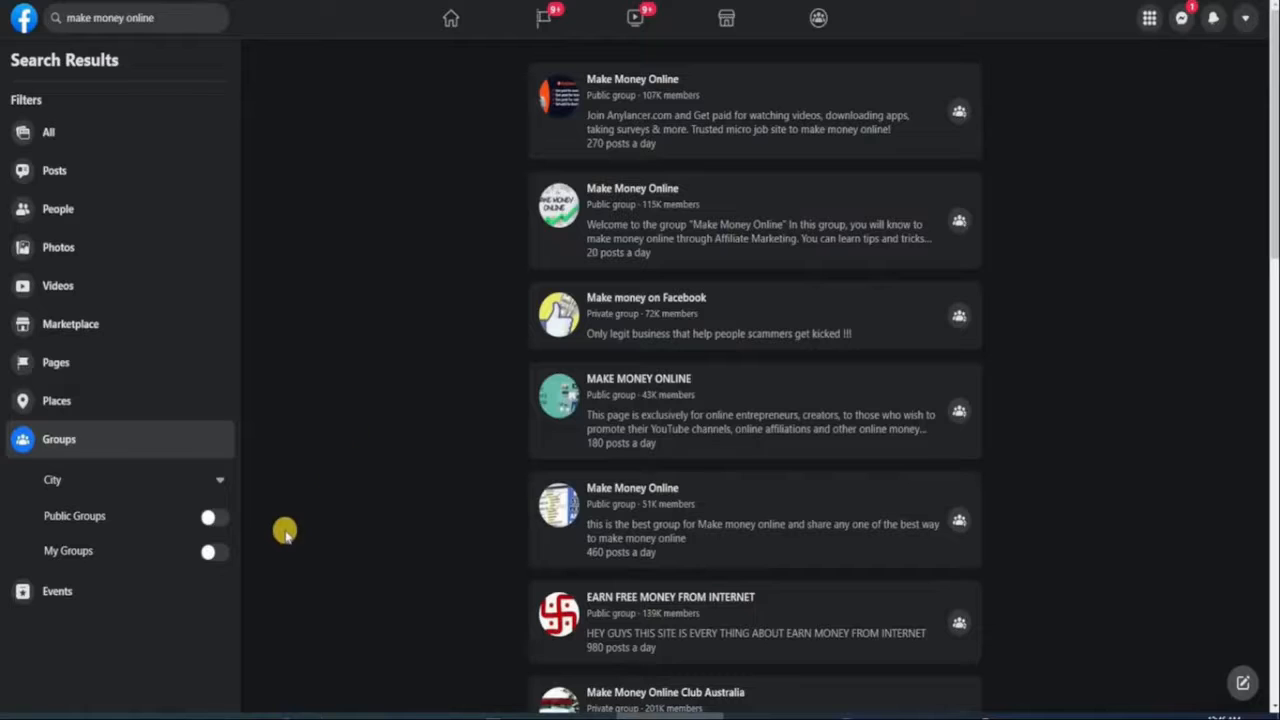
{"action": "mouse_move", "coordinate": [248, 536]}
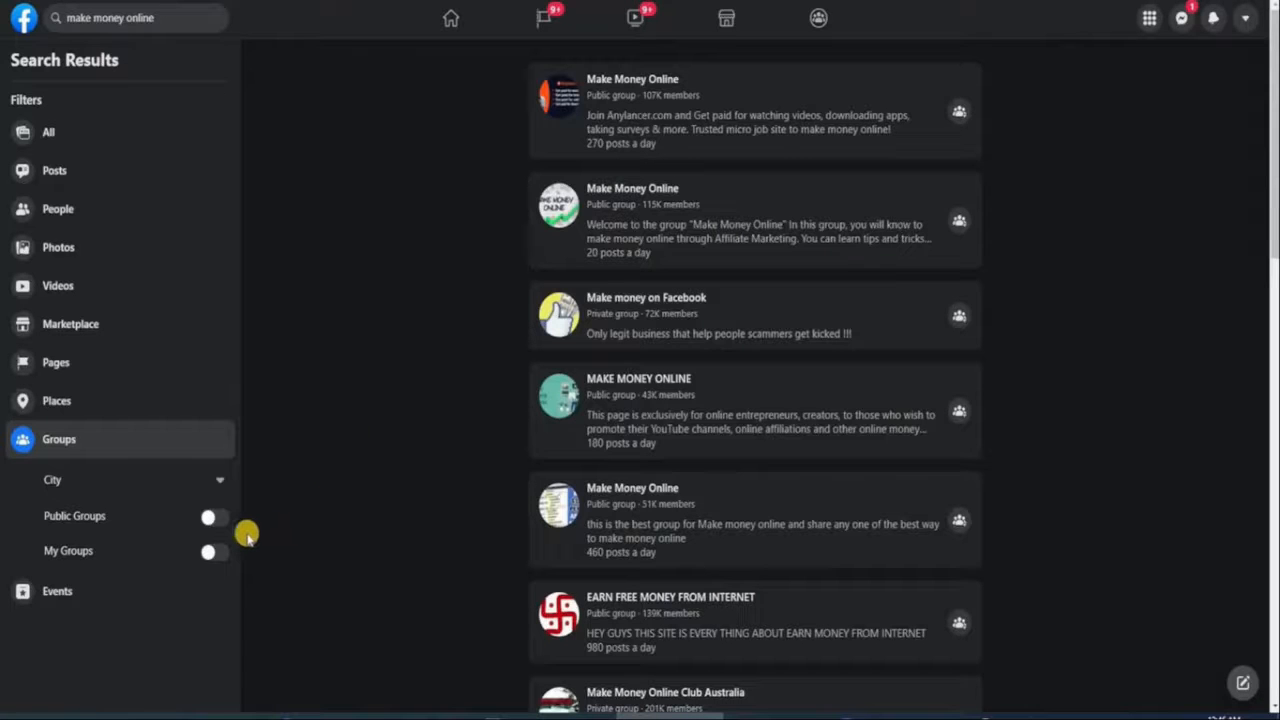
{"action": "left_click", "coordinate": [212, 518]}
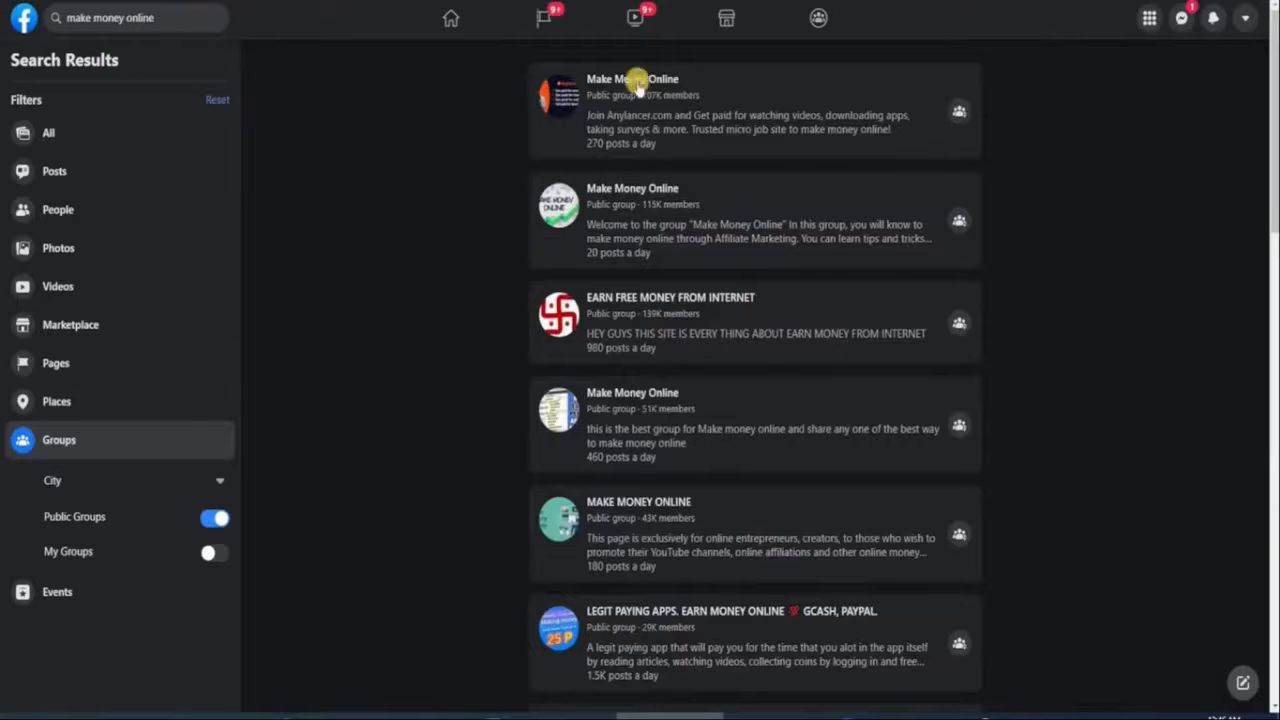
{"action": "mouse_move", "coordinate": [498, 258]}
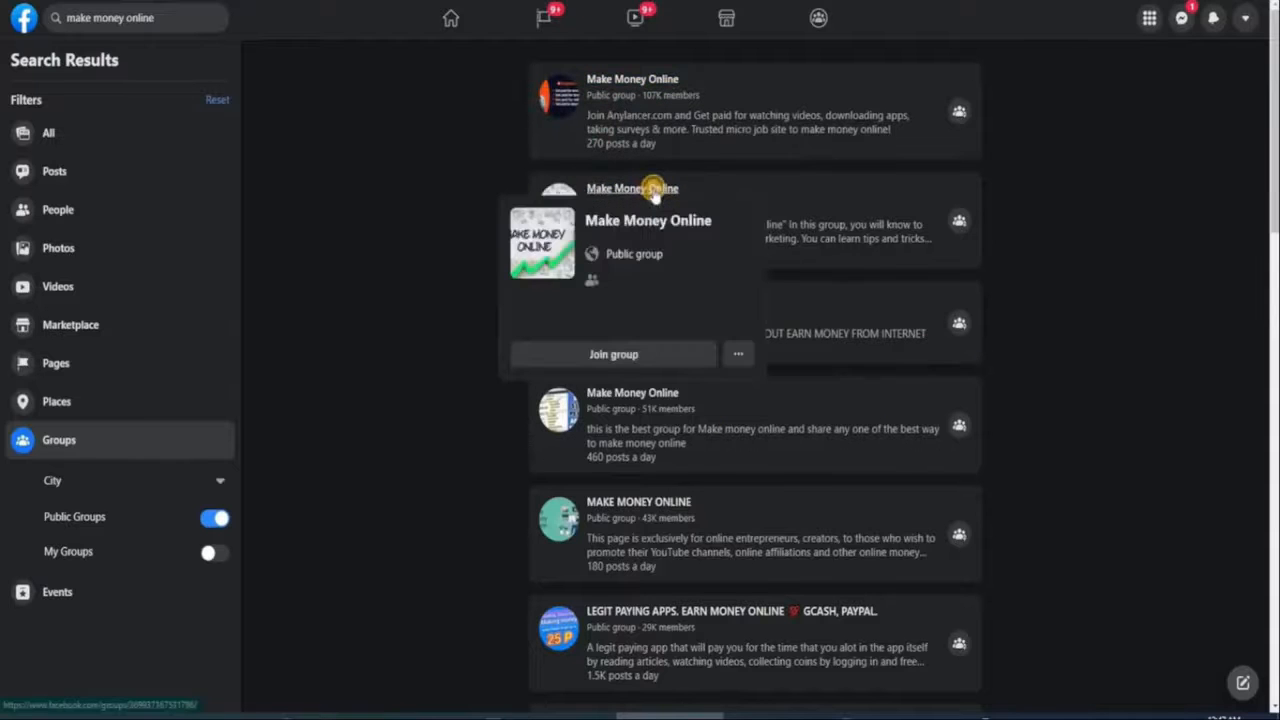
Enter the public Make Money Online group and select the text of the easy money post.
{"action": "left_click", "coordinate": [632, 188]}
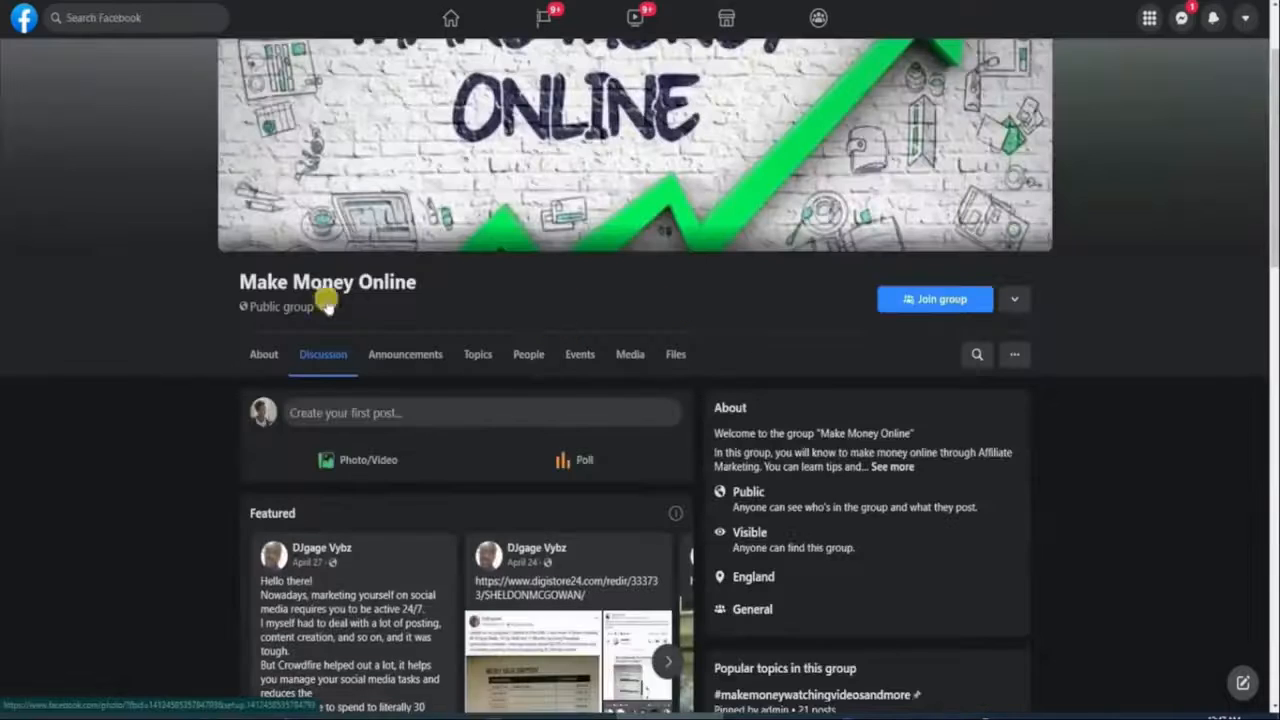
{"action": "scroll", "scroll_direction": "down", "scroll_amount": 3}
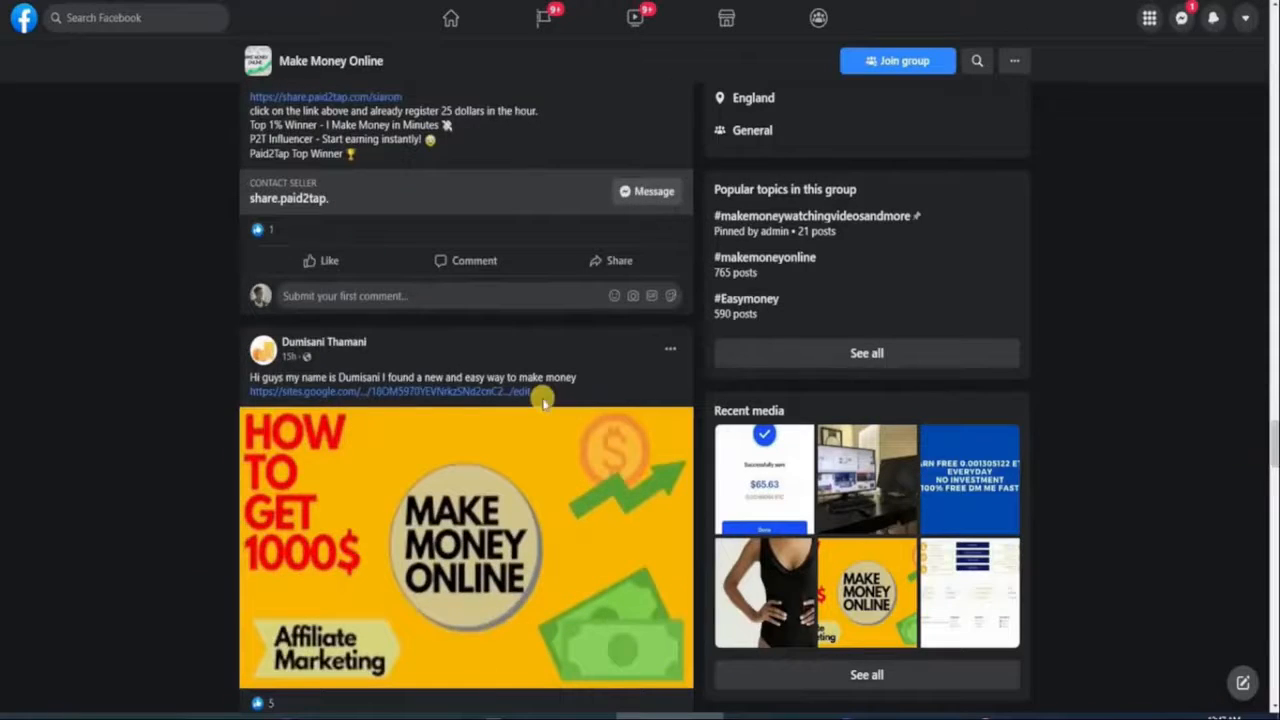
{"action": "mouse_move", "coordinate": [236, 384]}
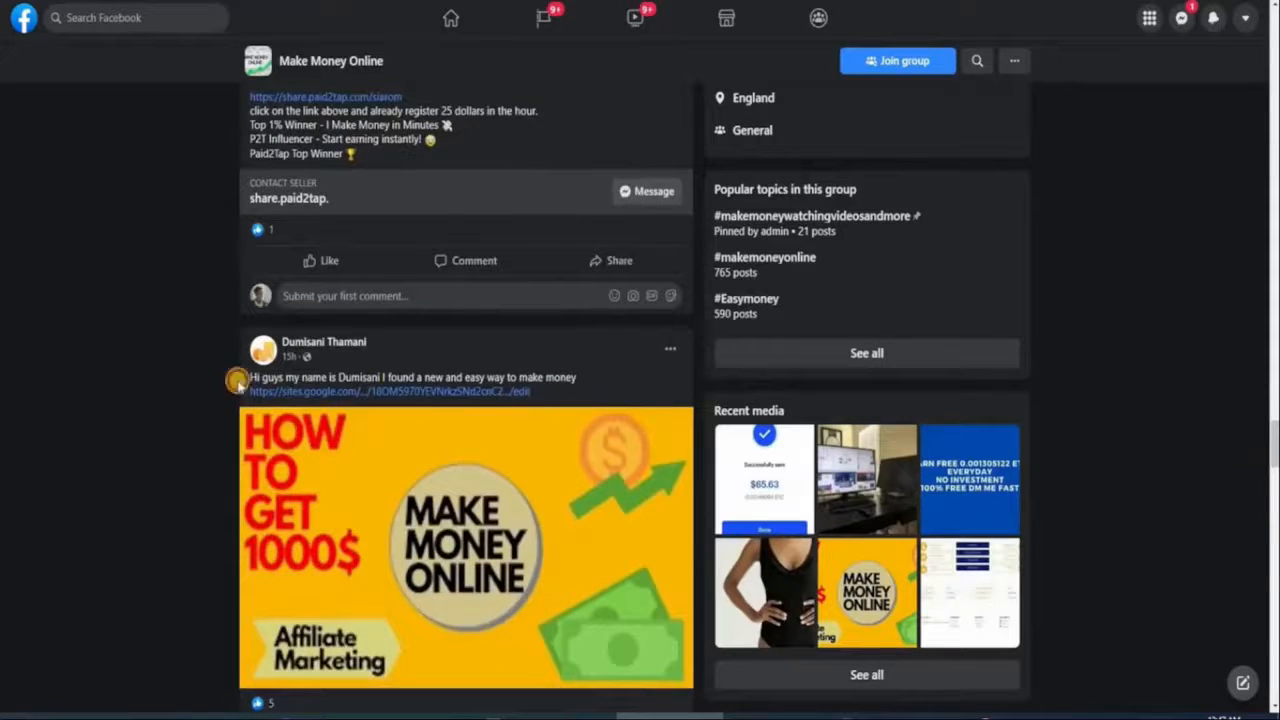
{"action": "left_click_drag", "start_coordinate": [240, 376], "coordinate": [584, 390]}
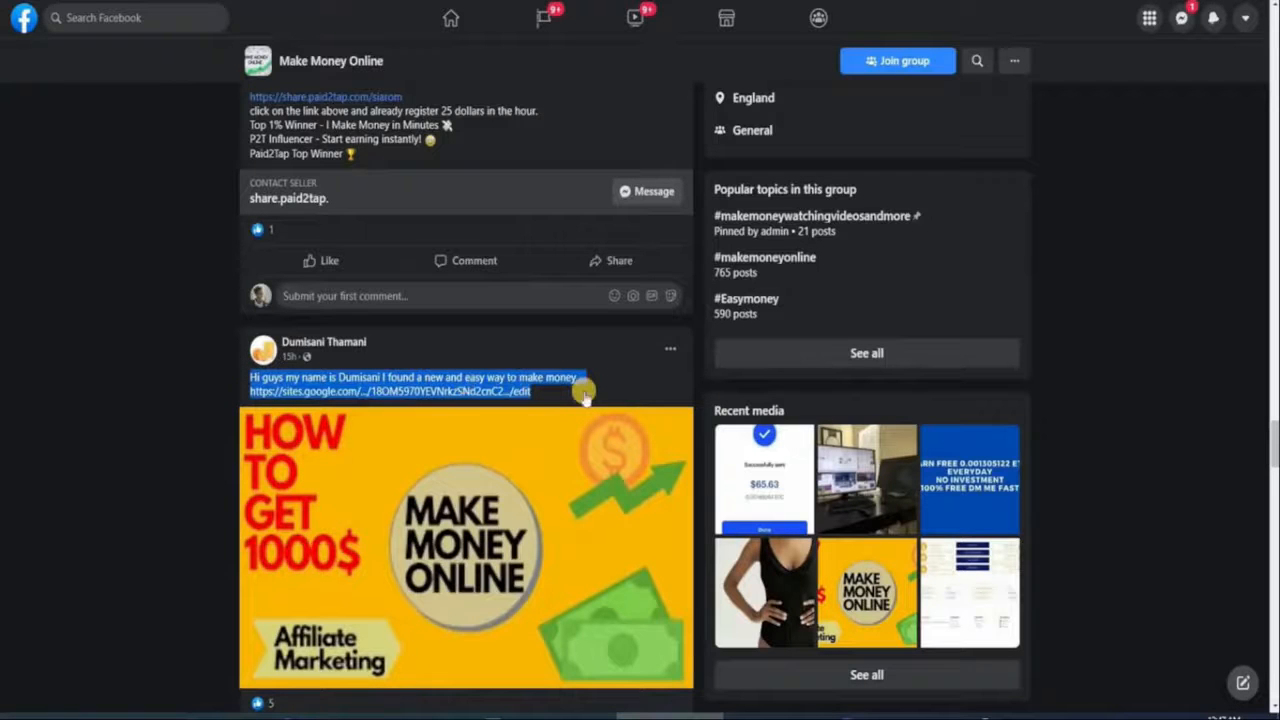
Browse further down the group's Discussion feed through member posts and payout screenshots.
{"action": "scroll", "scroll_direction": "down", "scroll_amount": 3}
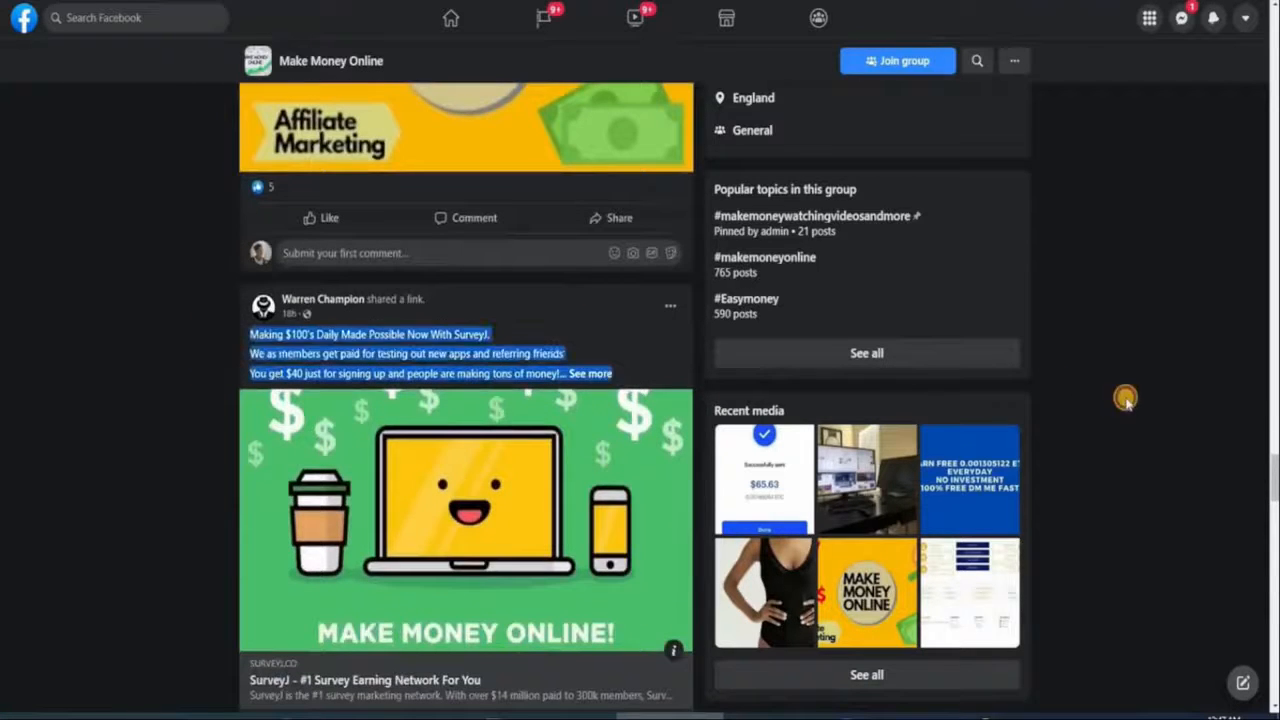
{"action": "scroll", "scroll_direction": "down", "scroll_amount": 3}
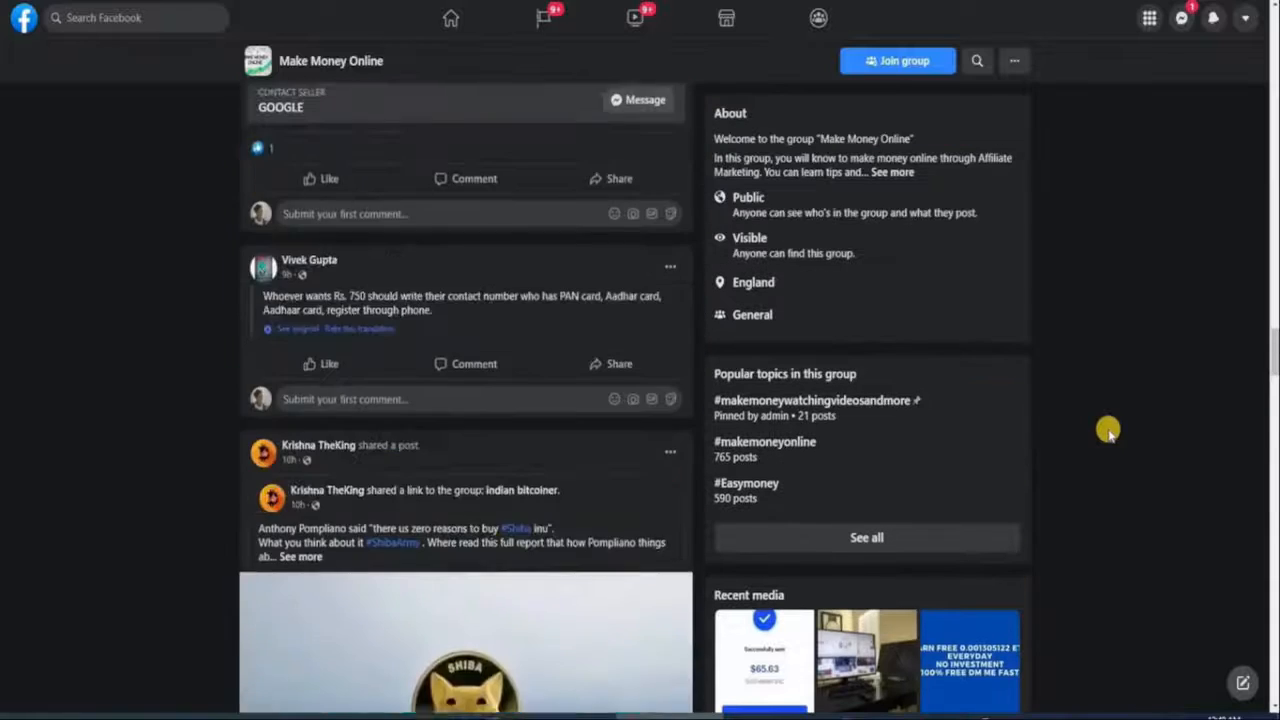
{"action": "scroll", "scroll_direction": "down", "scroll_amount": 3}
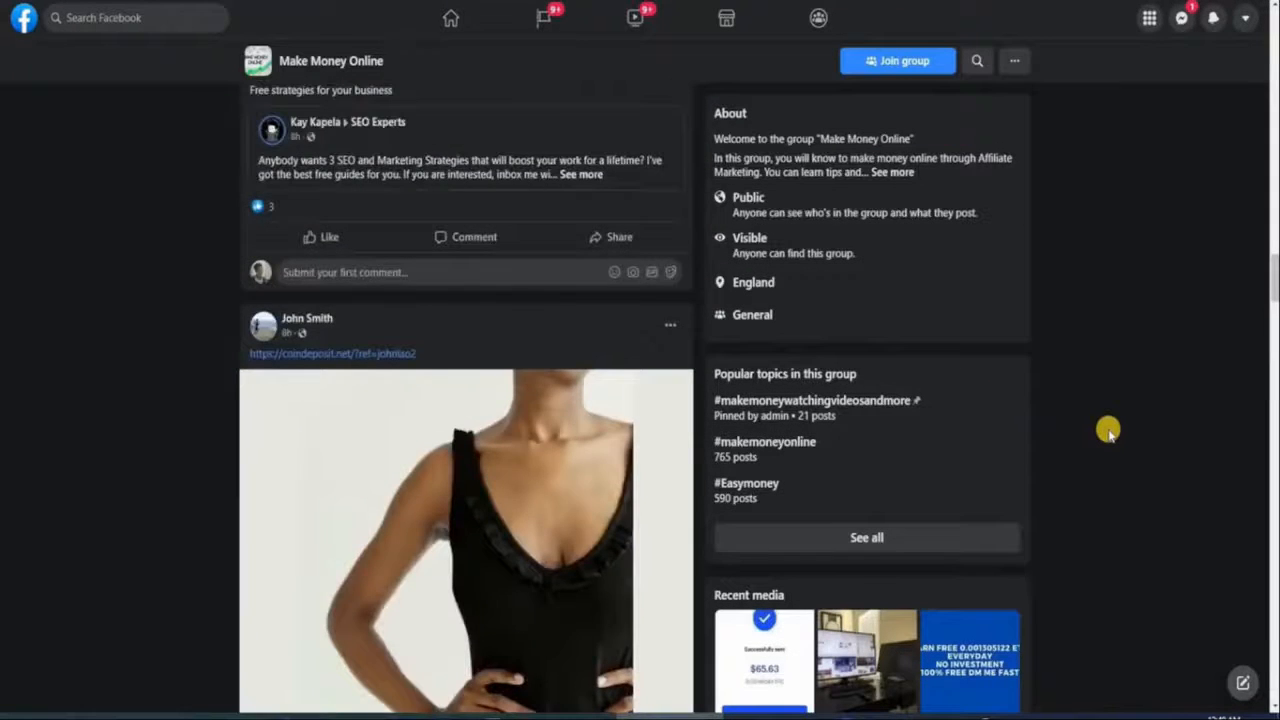
{"action": "scroll", "scroll_direction": "down", "scroll_amount": 3}
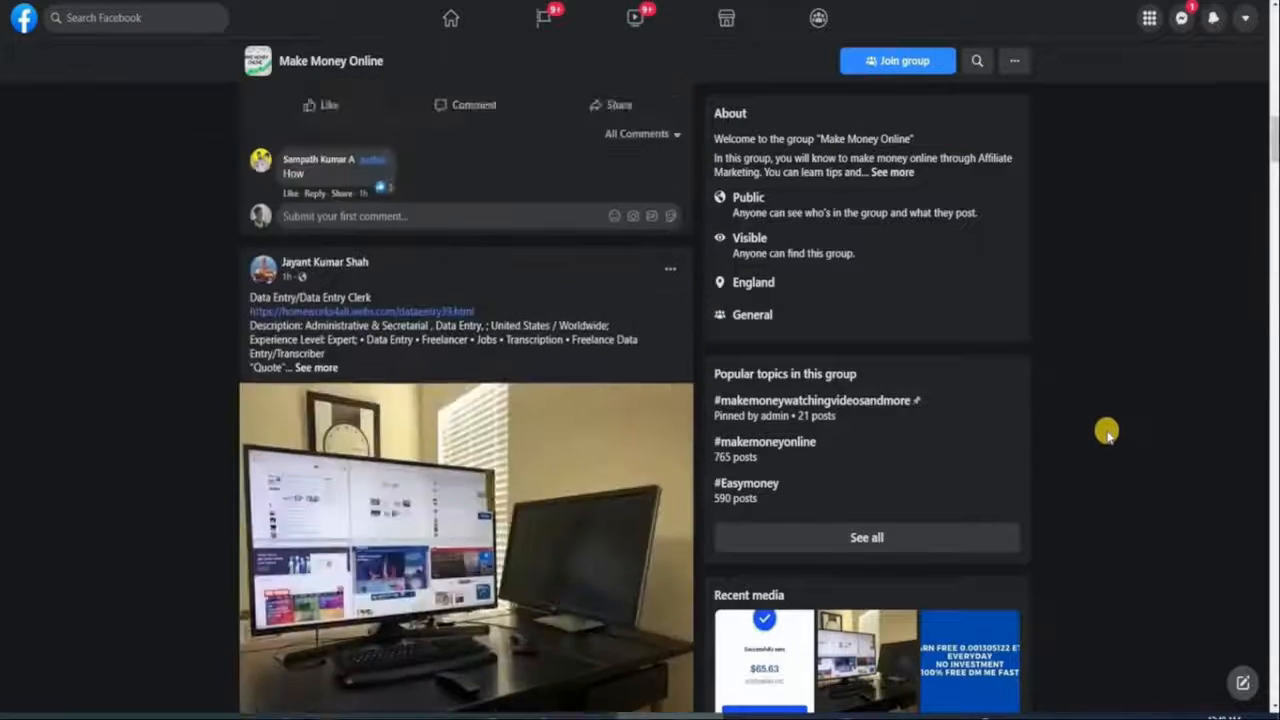
{"action": "scroll", "scroll_direction": "down", "scroll_amount": 3}
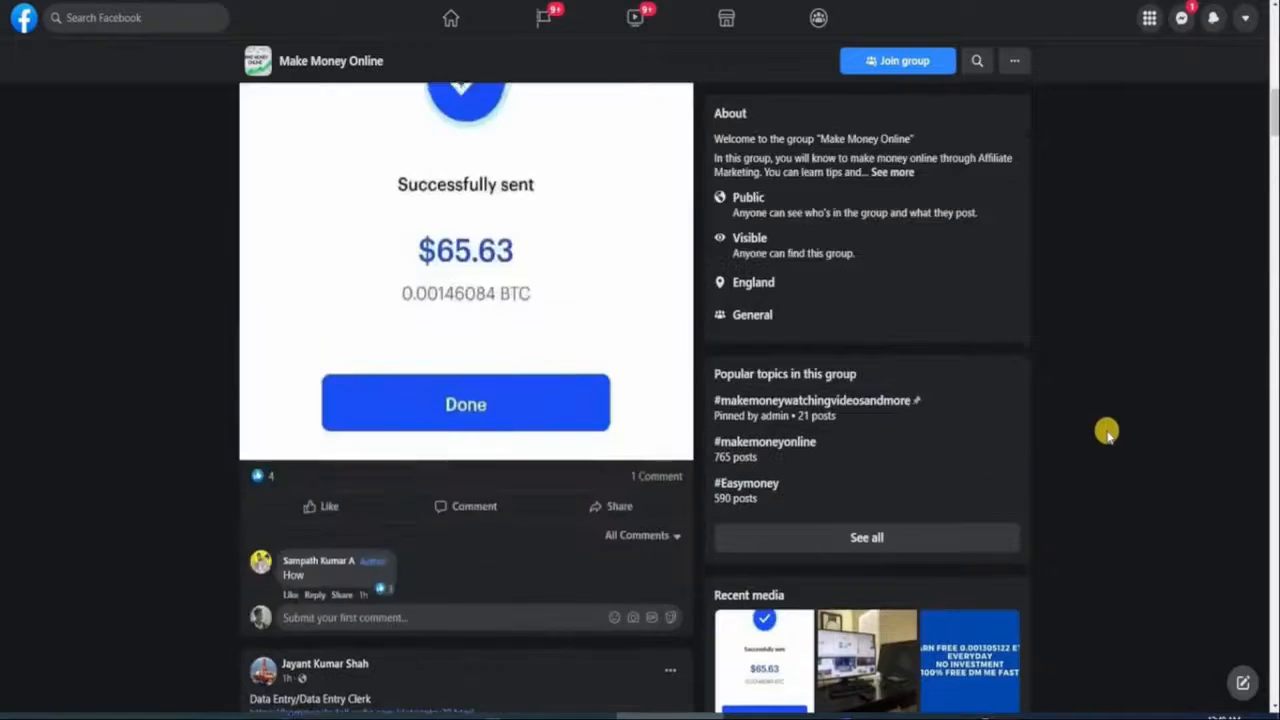
{"action": "scroll", "scroll_direction": "down", "scroll_amount": 3}
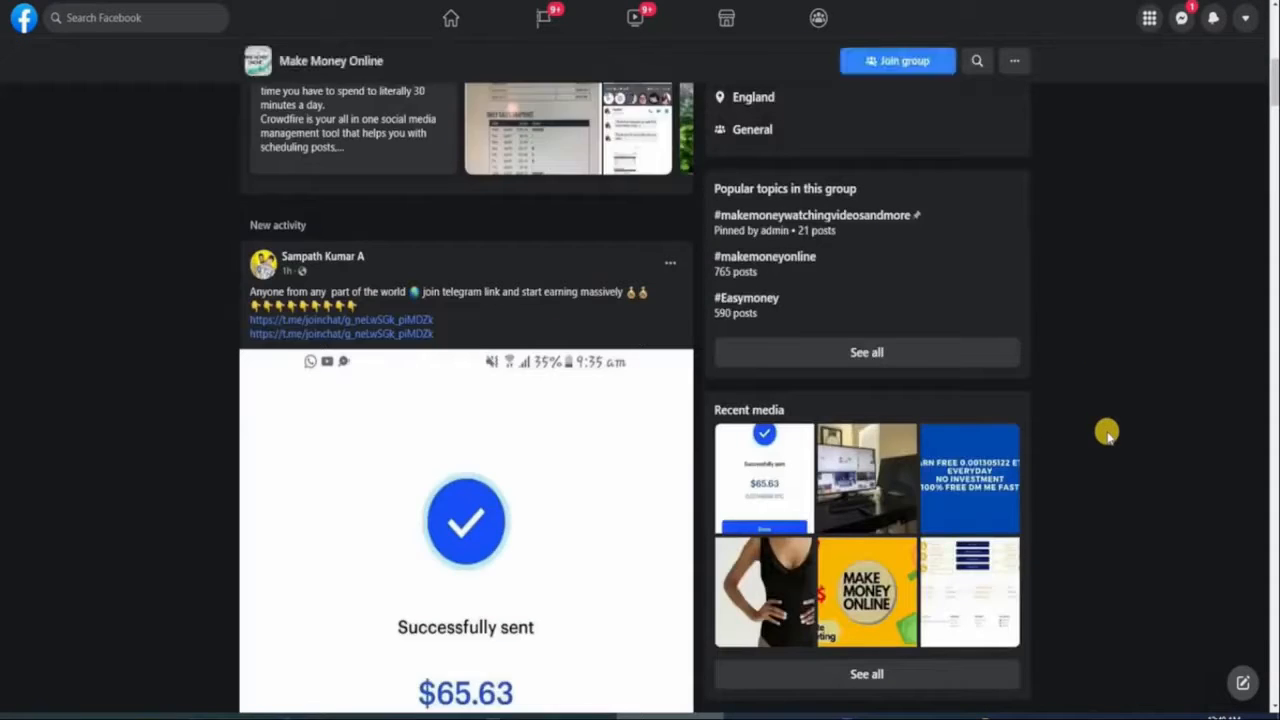
{"action": "scroll", "scroll_direction": "down", "scroll_amount": 3}
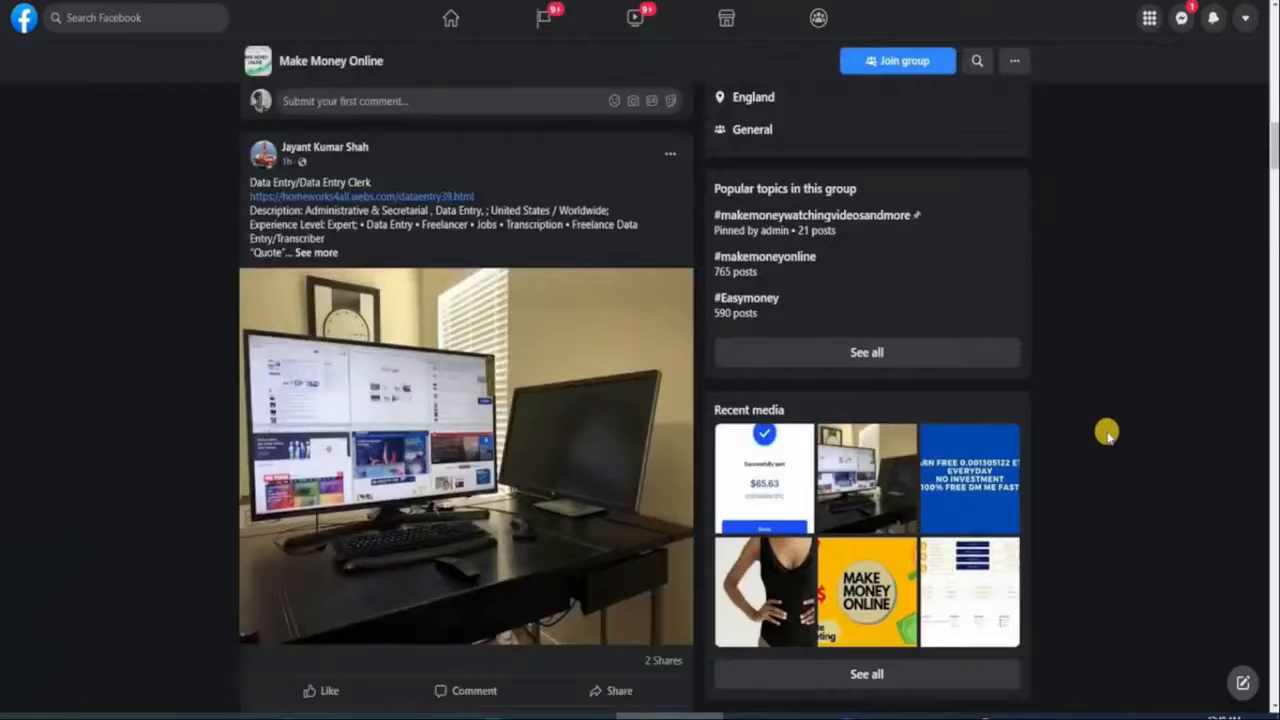